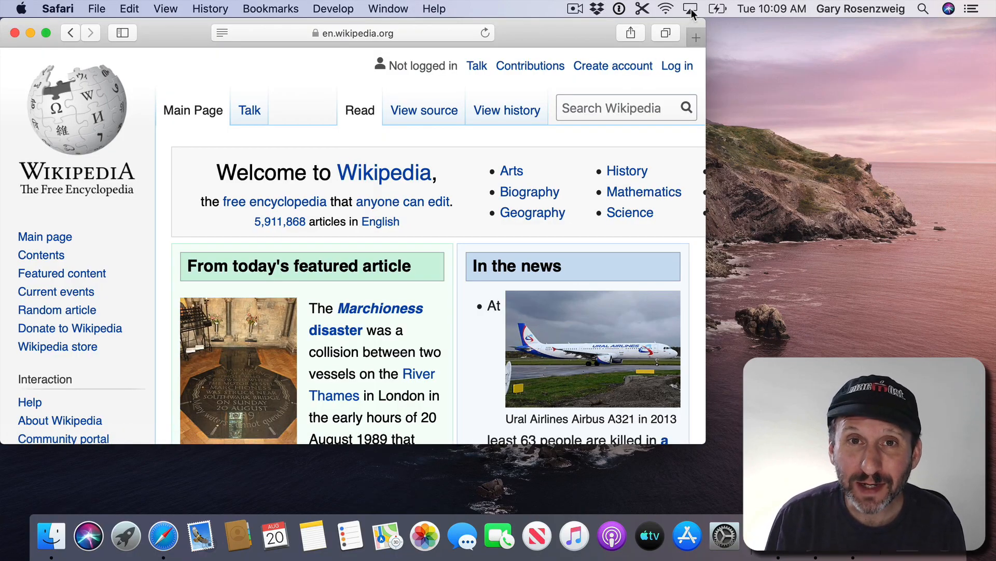
Step: Show the Connect to list from the menu-bar display icon, revealing the iPad Pro
left_click(689, 9)
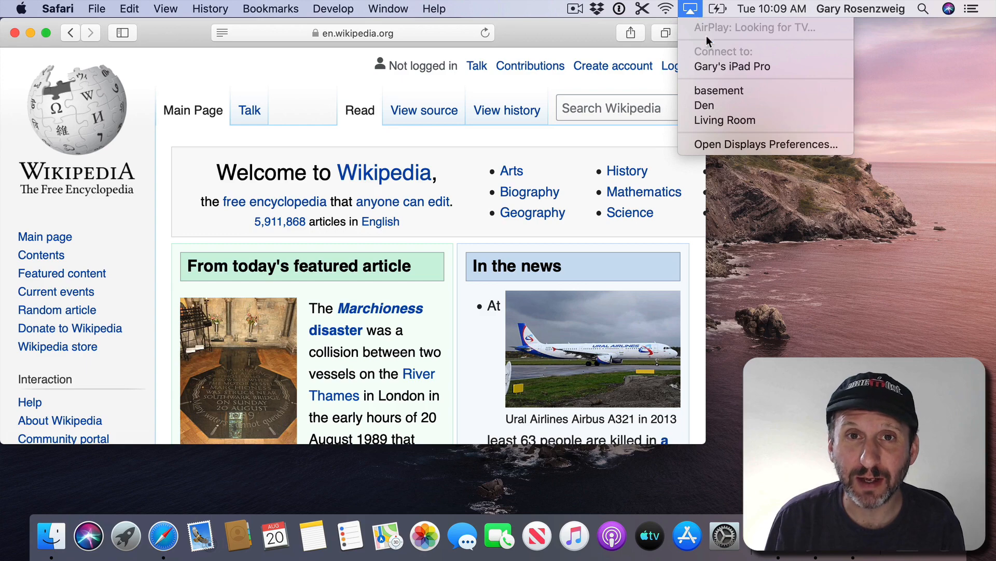
mouse_move(759, 66)
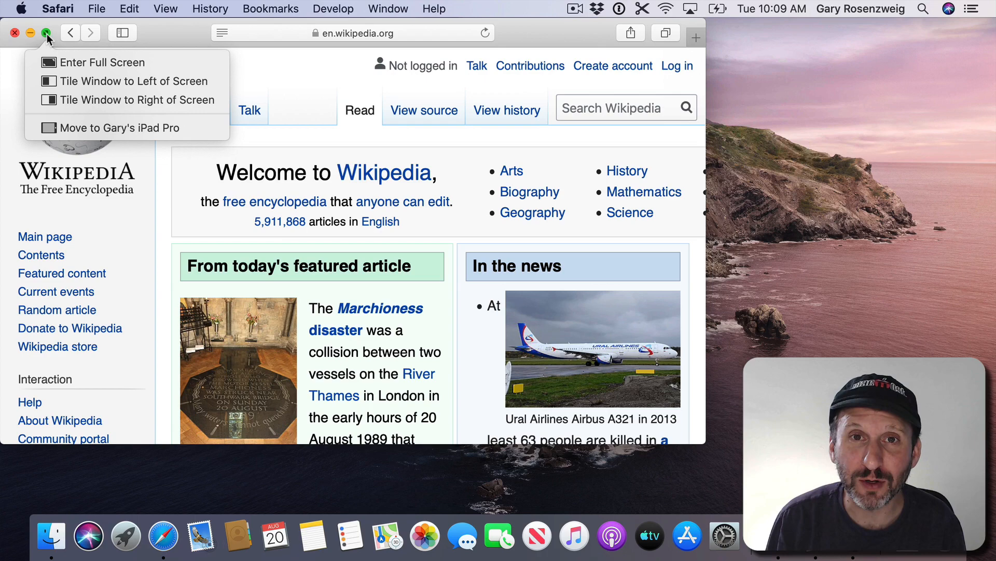
mouse_move(118, 128)
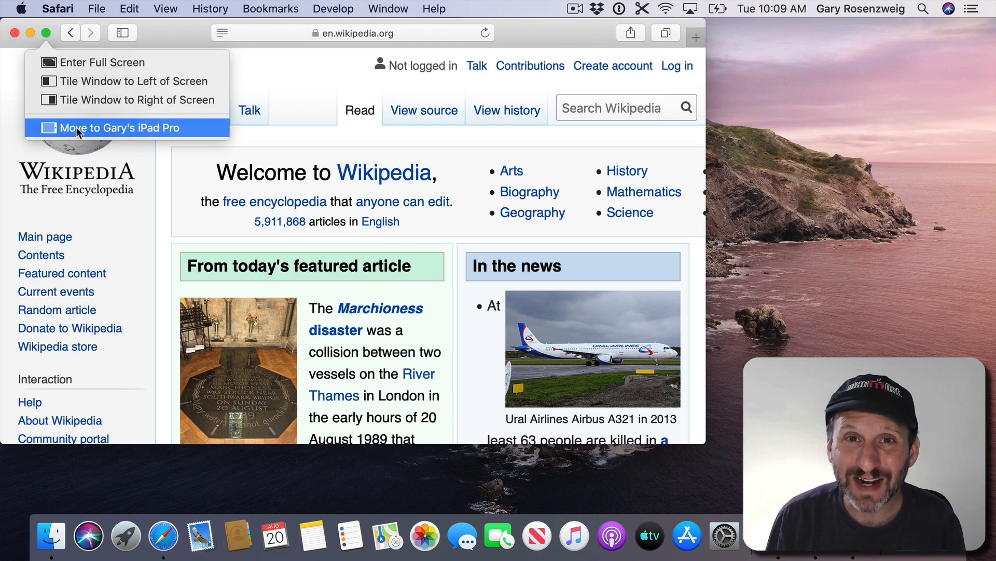
mouse_move(188, 134)
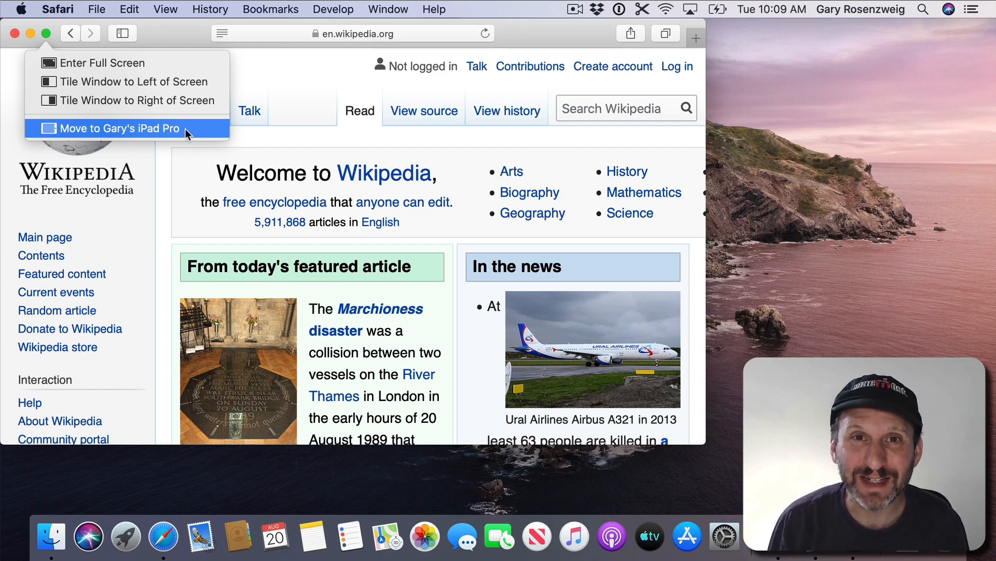
Step: Send the Safari Wikipedia window to the iPad Pro via the green button's menu
left_click(118, 128)
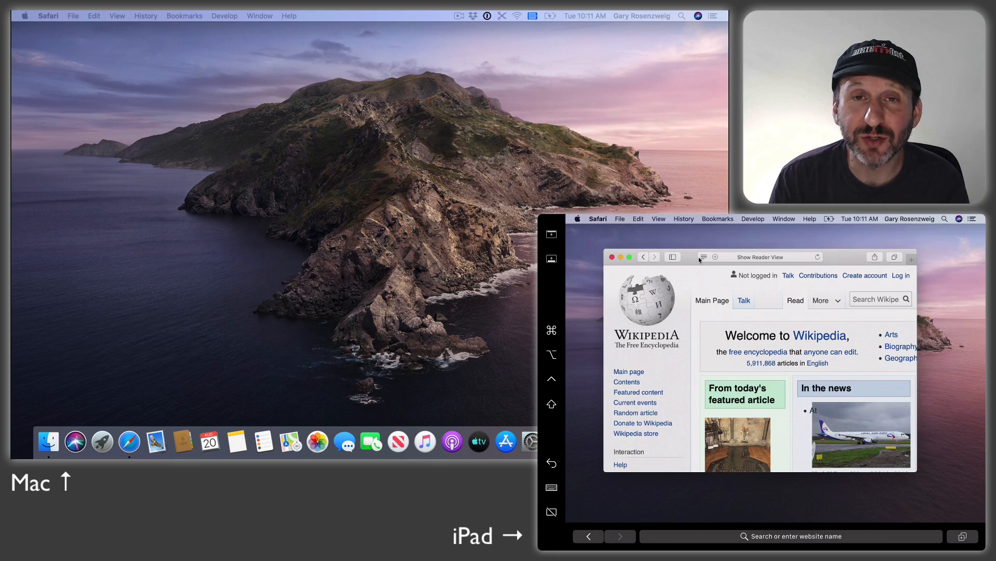
left_click(551, 233)
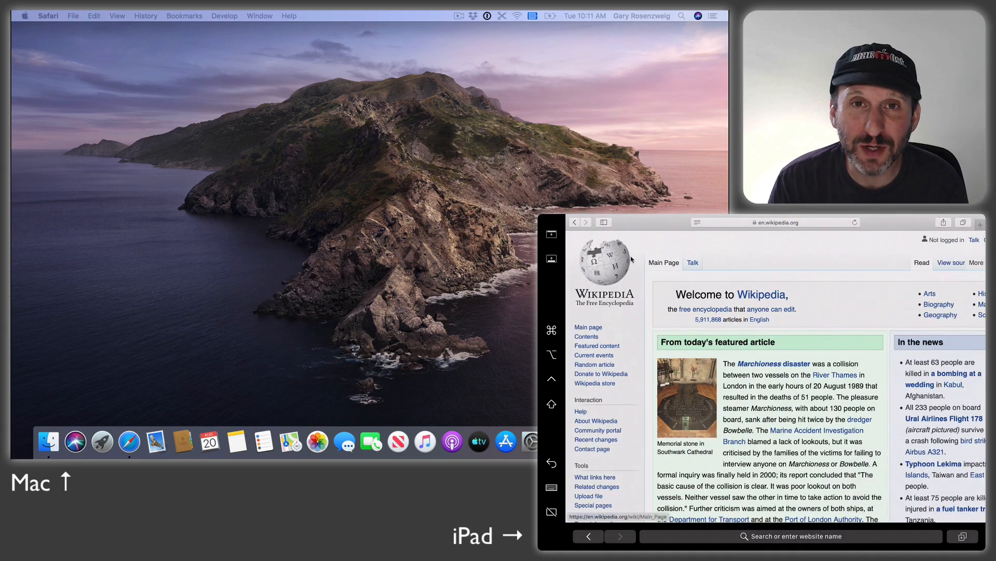
mouse_move(664, 262)
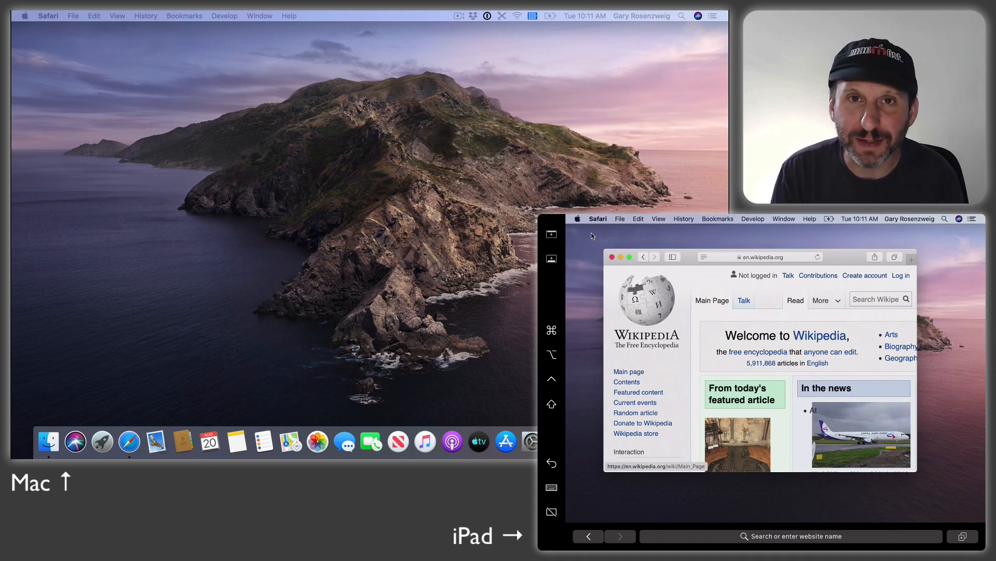
left_click(552, 487)
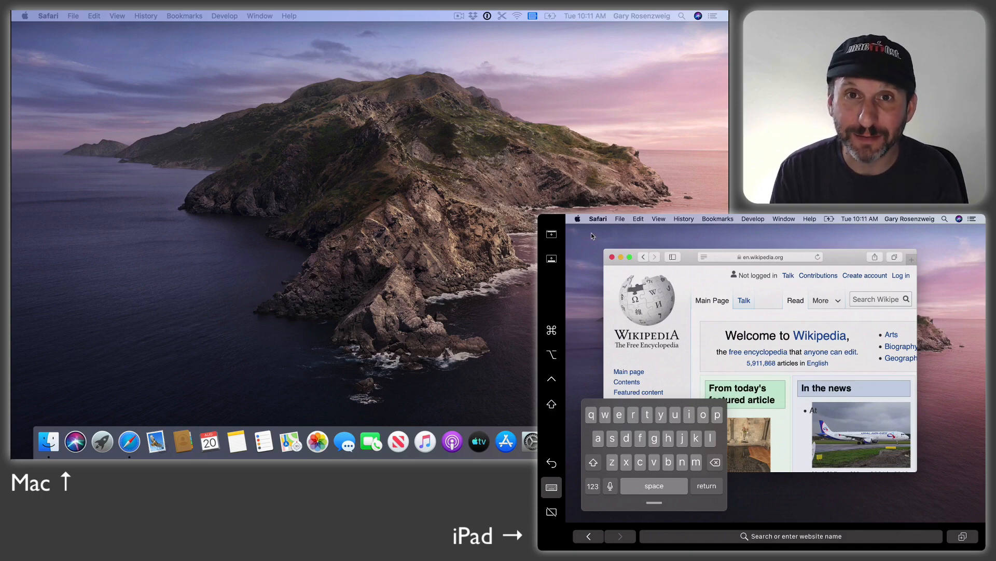
Step: Show the on-screen keyboard from the Sidecar sidebar on the iPad
left_click(551, 486)
type("This is a test")
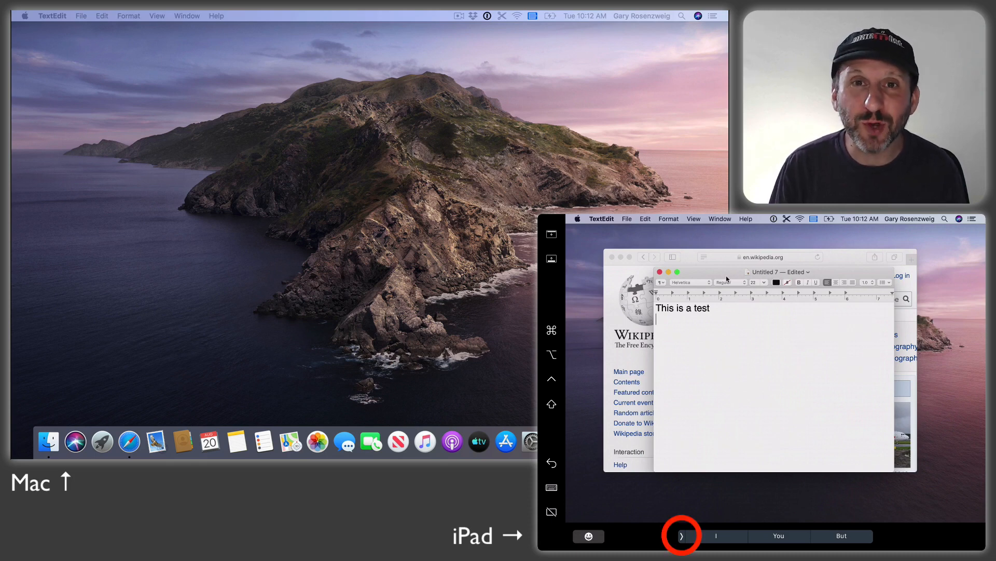
Step: Use the Touch Bar word suggestions while typing 'This is a test' in TextEdit
left_click(681, 535)
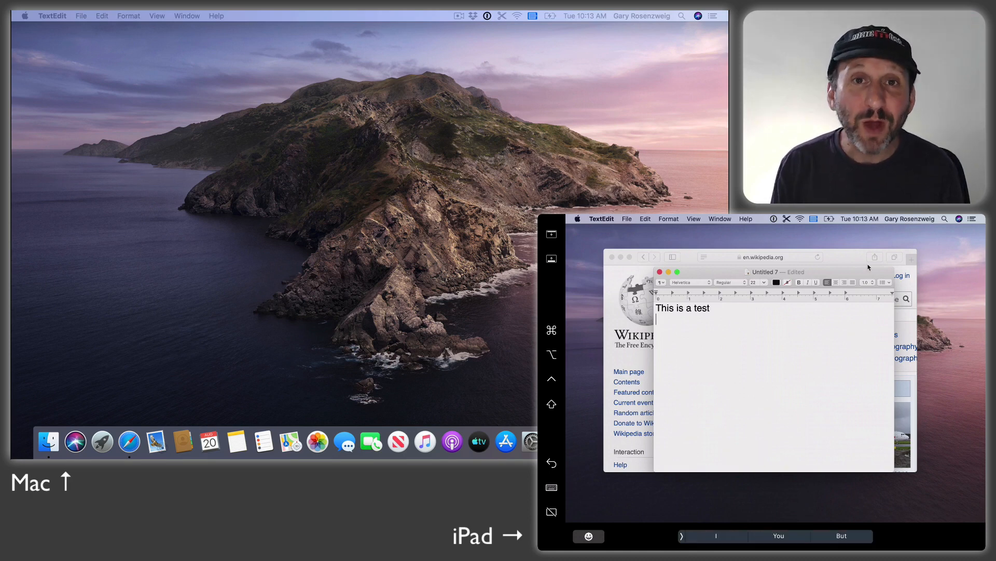
left_click(814, 219)
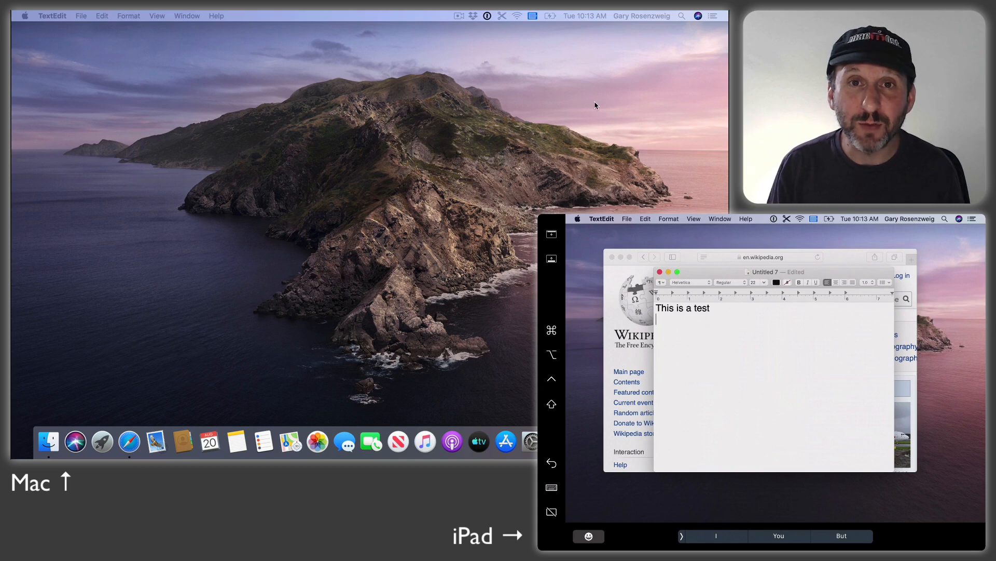
Step: Reach Sidecar Preferences from the menu-bar Display icon
left_click(534, 16)
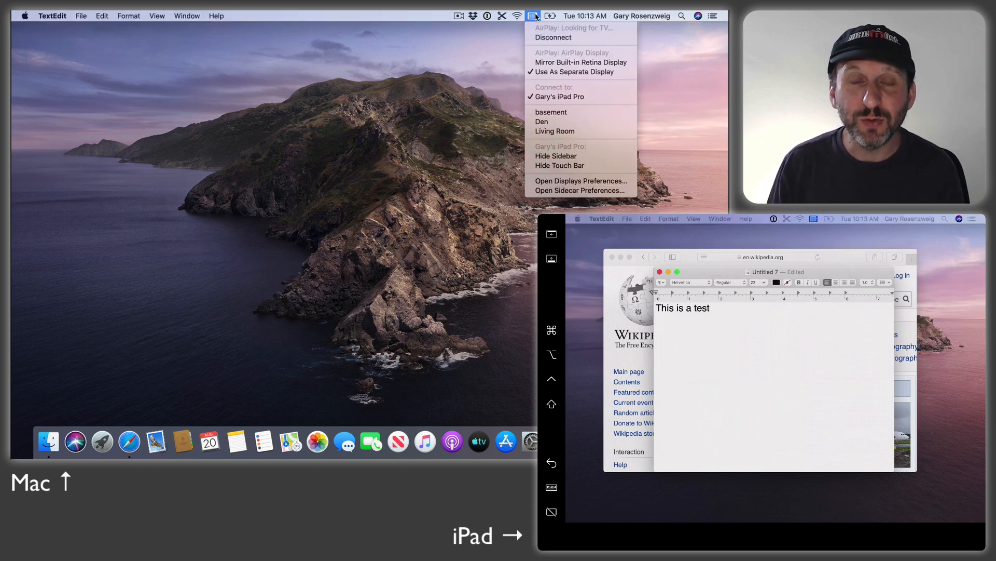
mouse_move(581, 62)
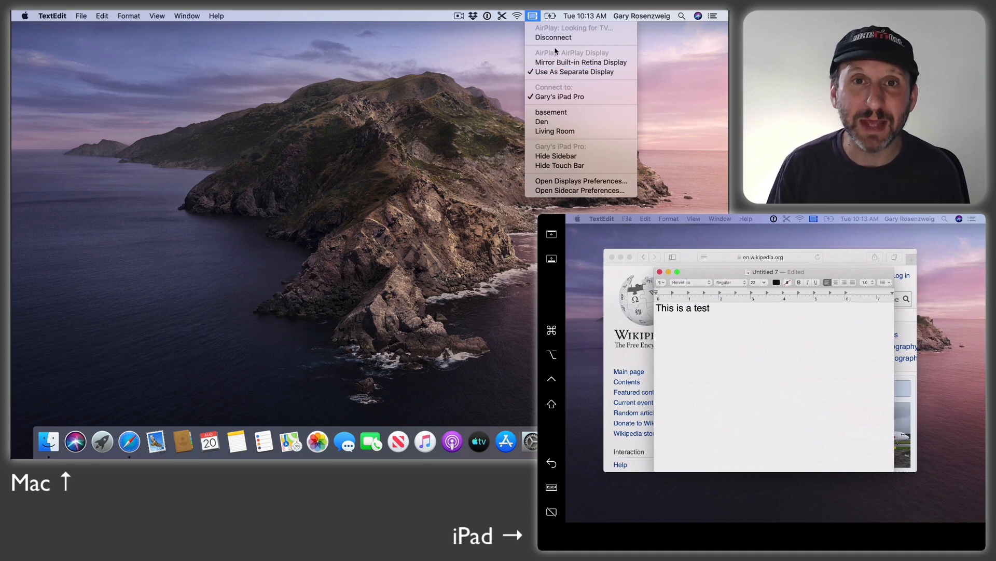
mouse_move(554, 131)
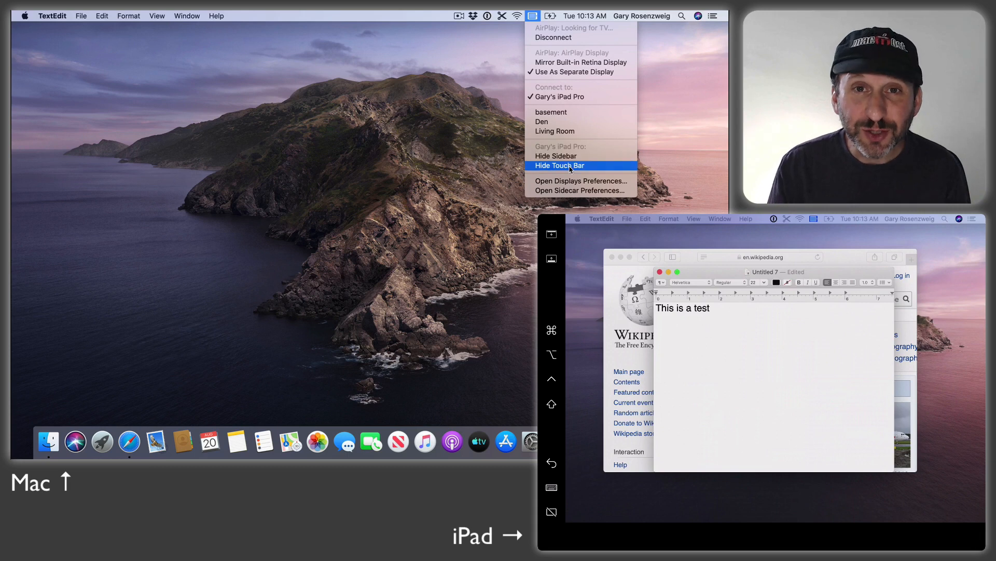
mouse_move(581, 191)
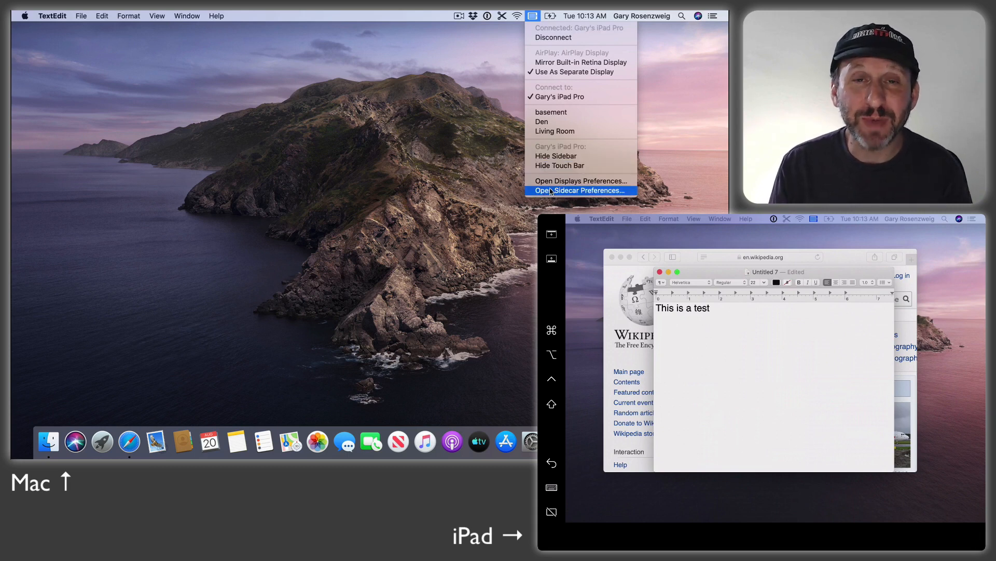
left_click(578, 191)
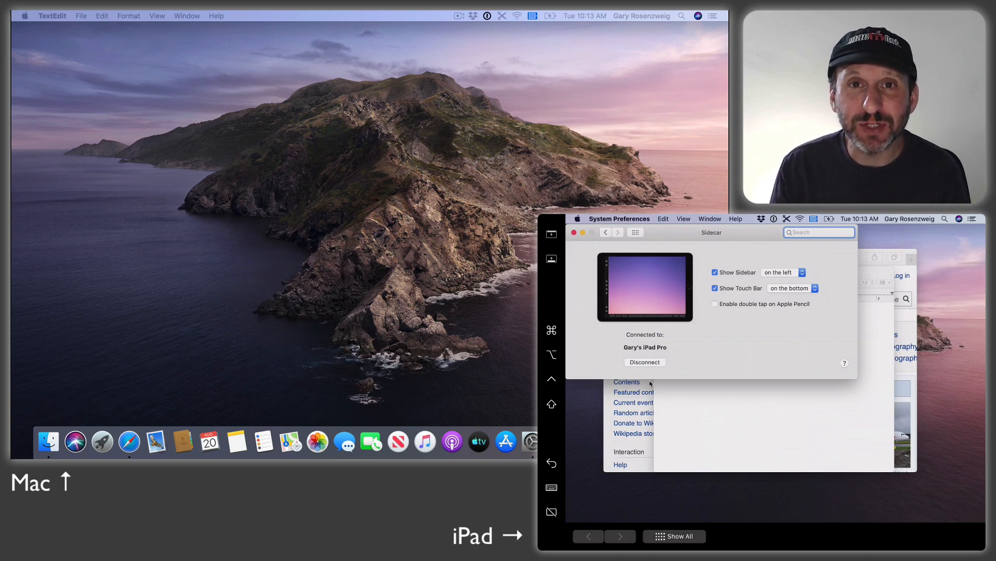
left_click(782, 272)
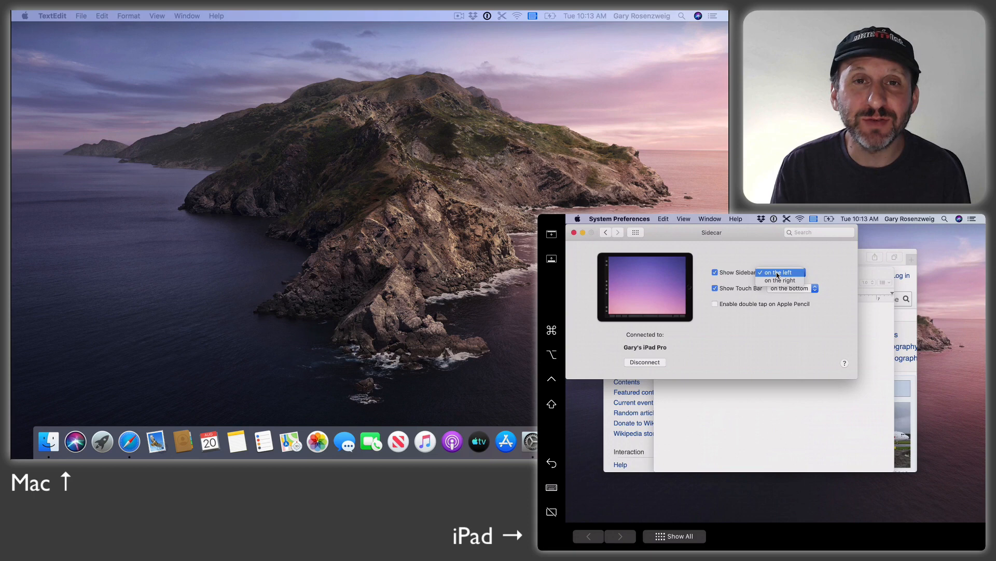
left_click(778, 271)
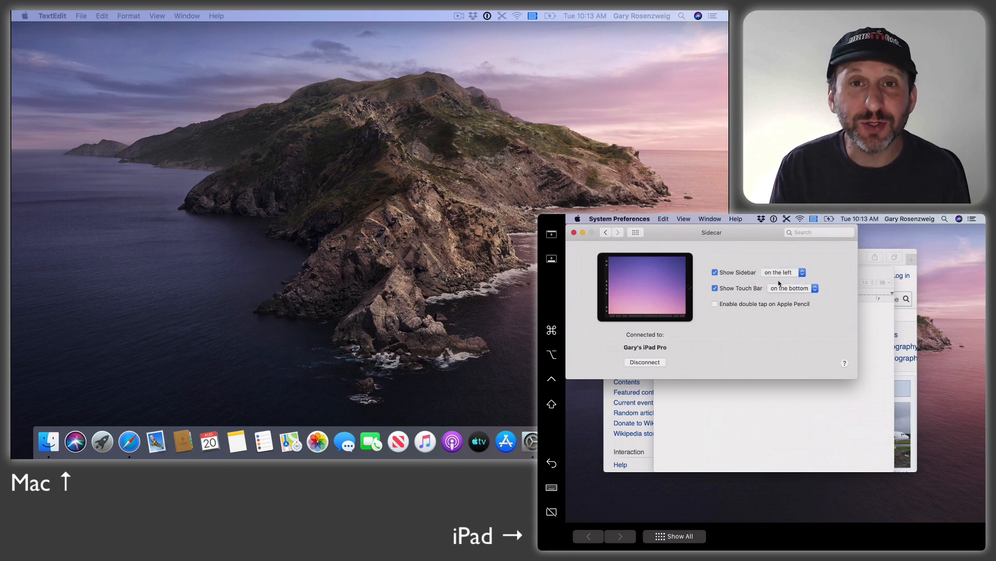
left_click(792, 287)
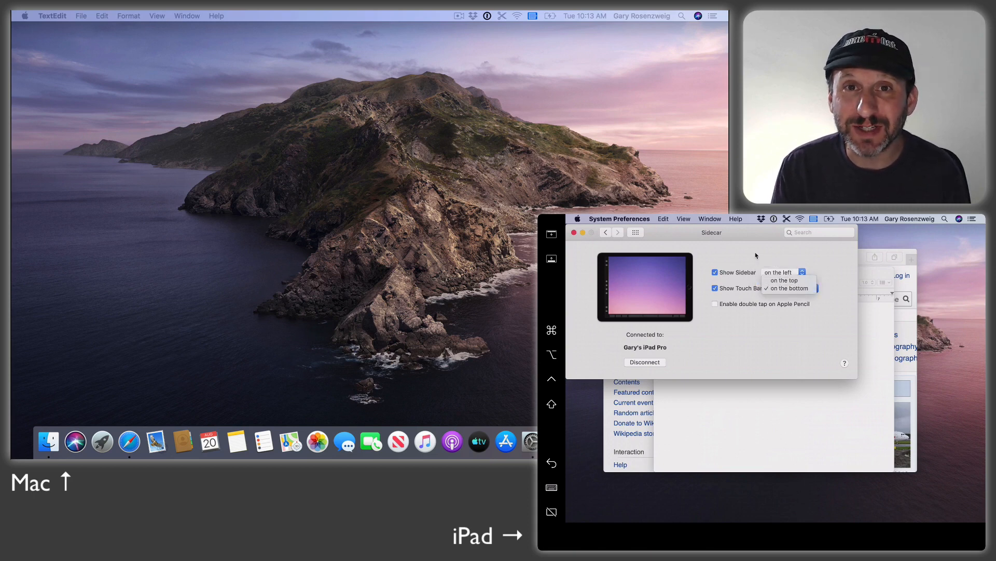
left_click(788, 288)
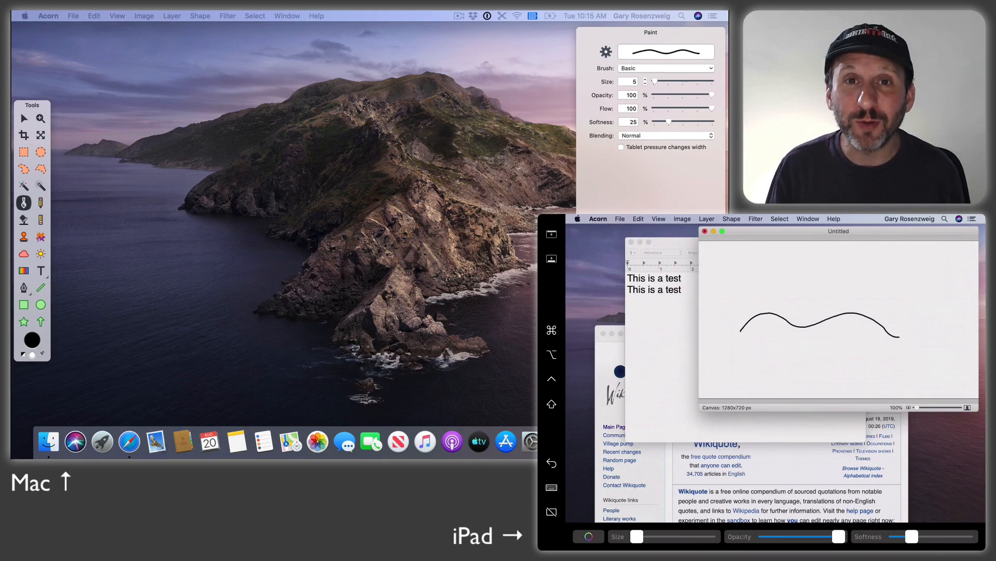
Step: Draw a second wavy brush stroke below the first on the Acorn canvas
left_click_drag(737, 353, 842, 349)
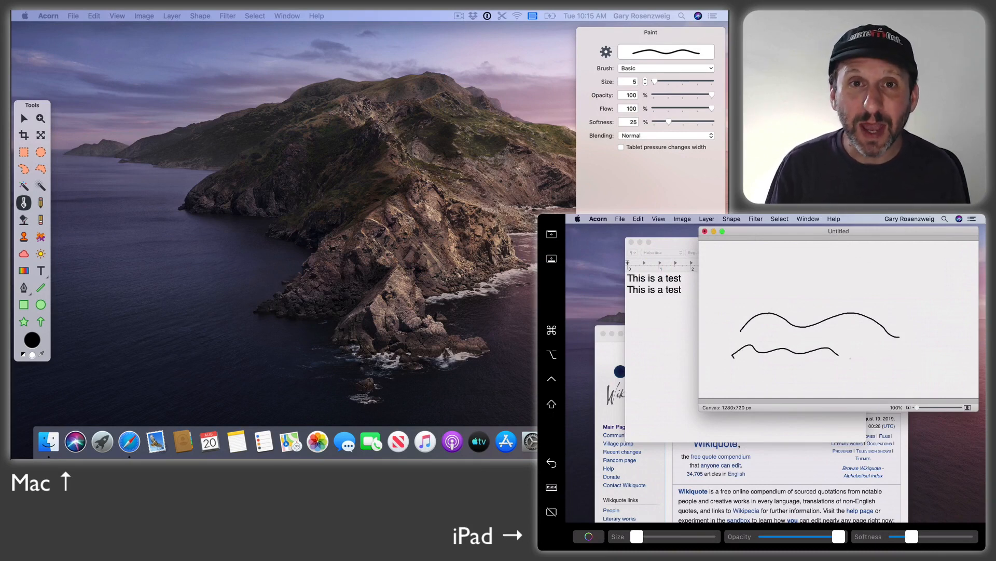